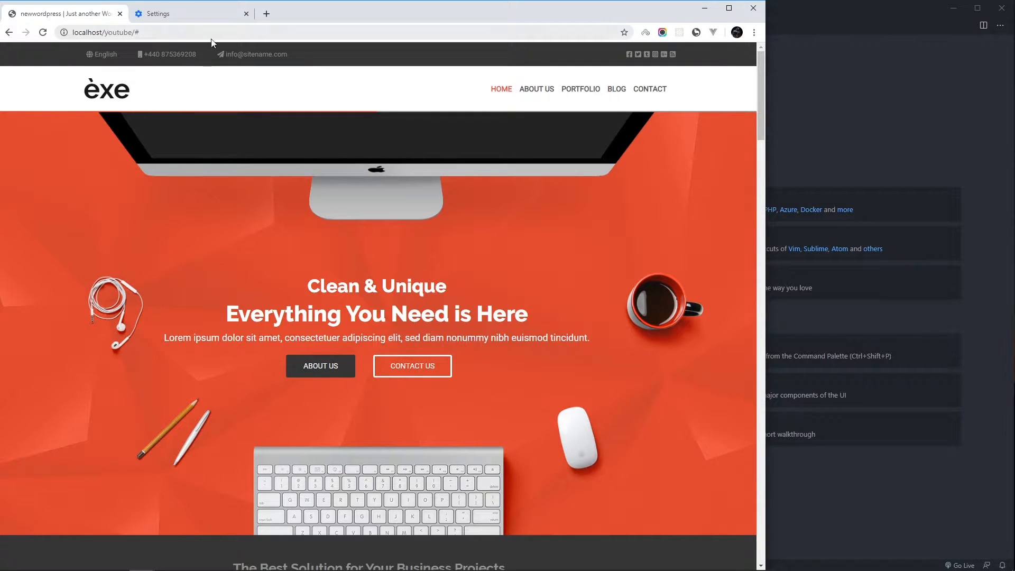
pyautogui.moveTo(845, 83)
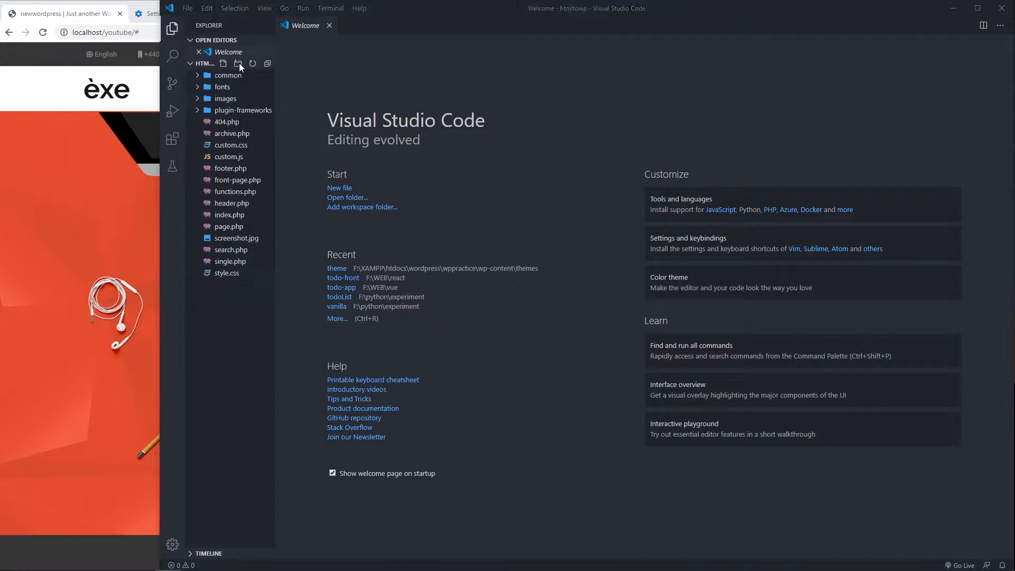
# - Open httpd-vhosts.conf from F:\XAMPP\apache\conf\extra in the editor
pyautogui.click(223, 63)
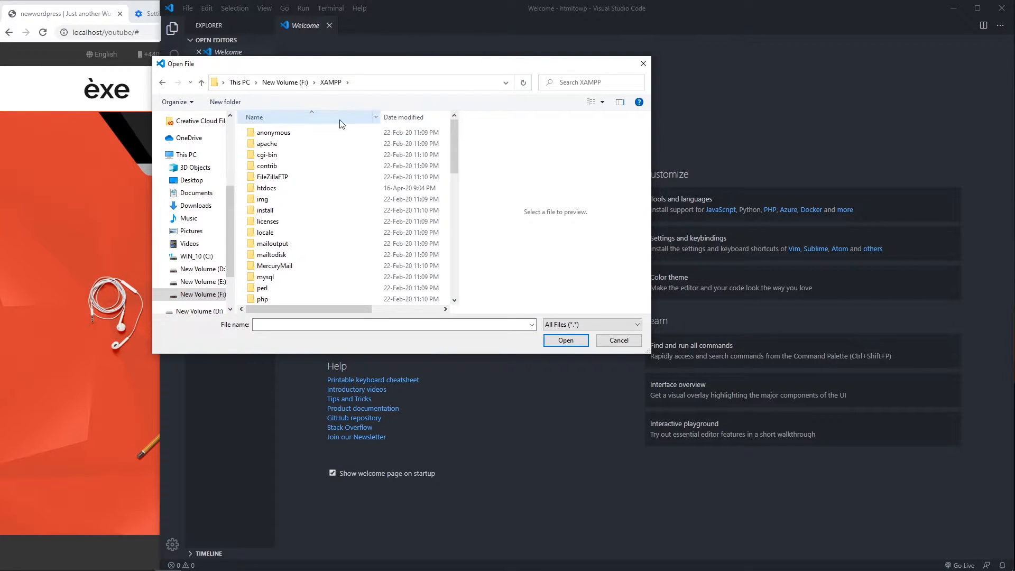
pyautogui.click(267, 143)
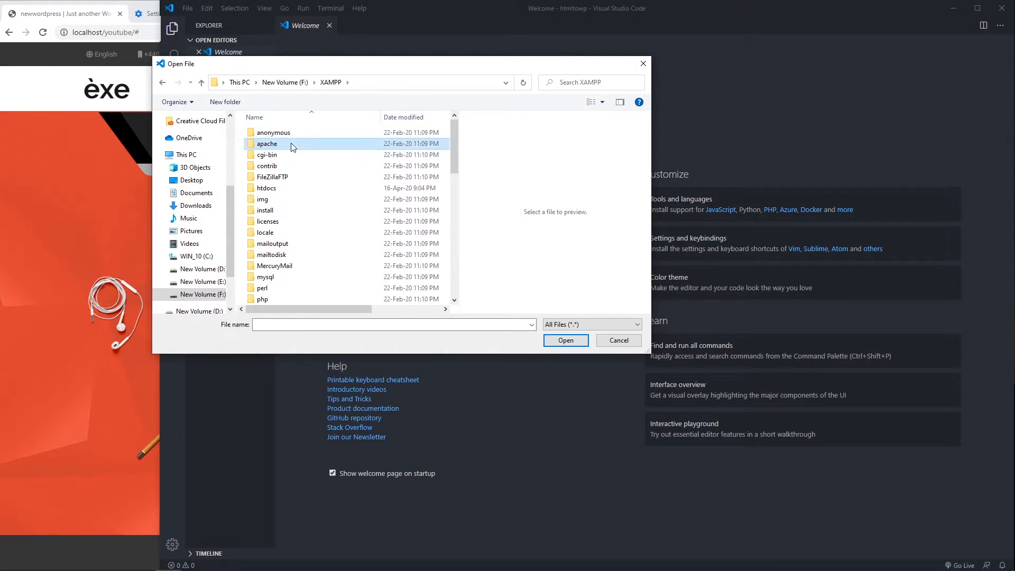
pyautogui.doubleClick(267, 143)
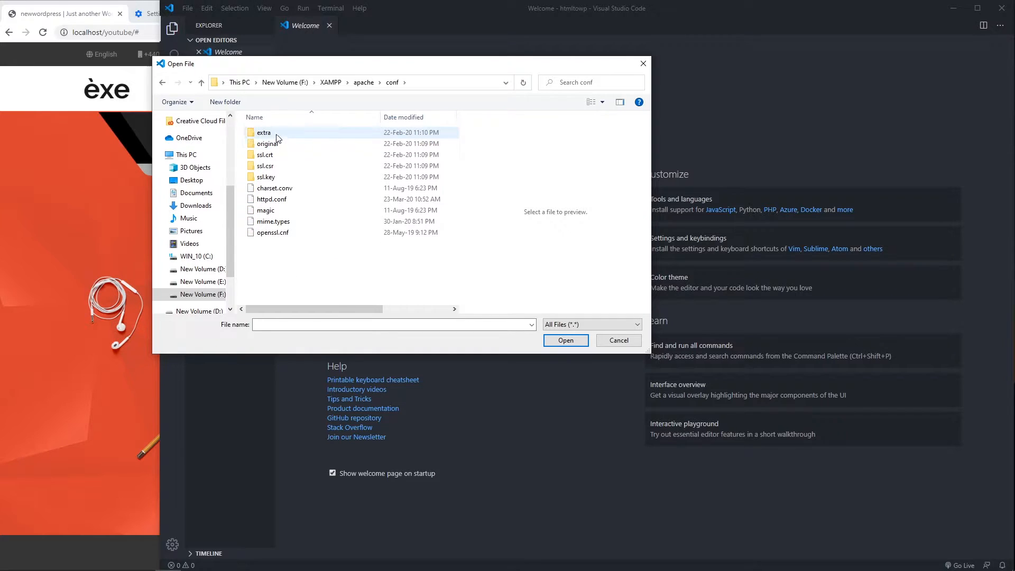
pyautogui.doubleClick(263, 132)
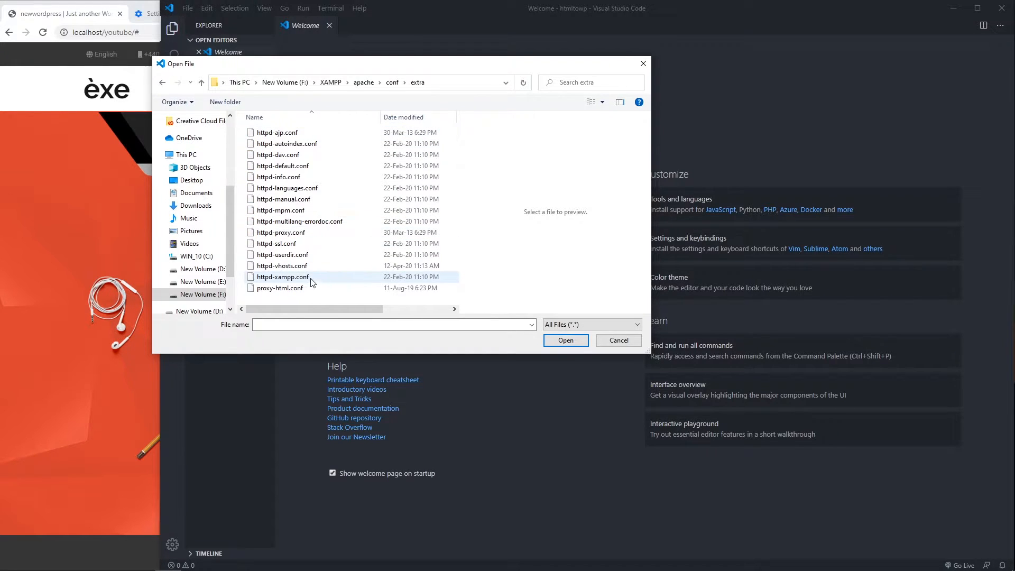
pyautogui.click(281, 265)
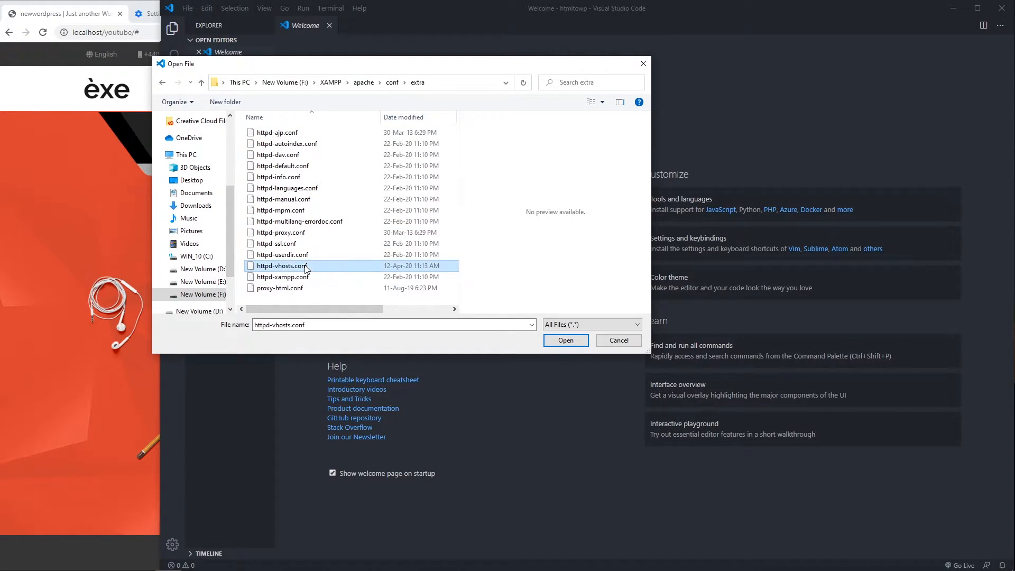
pyautogui.click(564, 340)
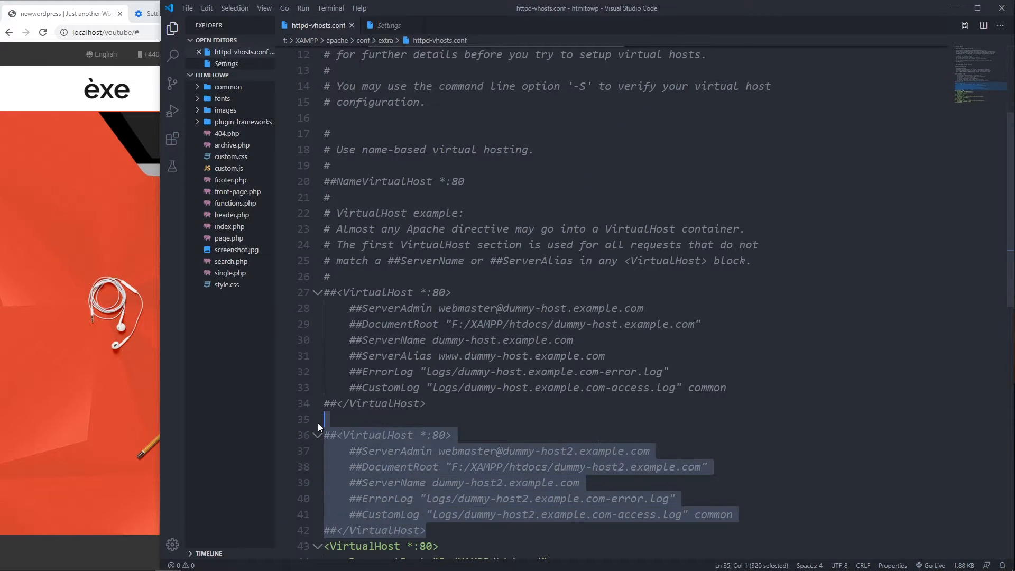
# - Duplicate the dummy-host2 block without its log lines and select the DocumentRoot folder name
pyautogui.scroll(-3)
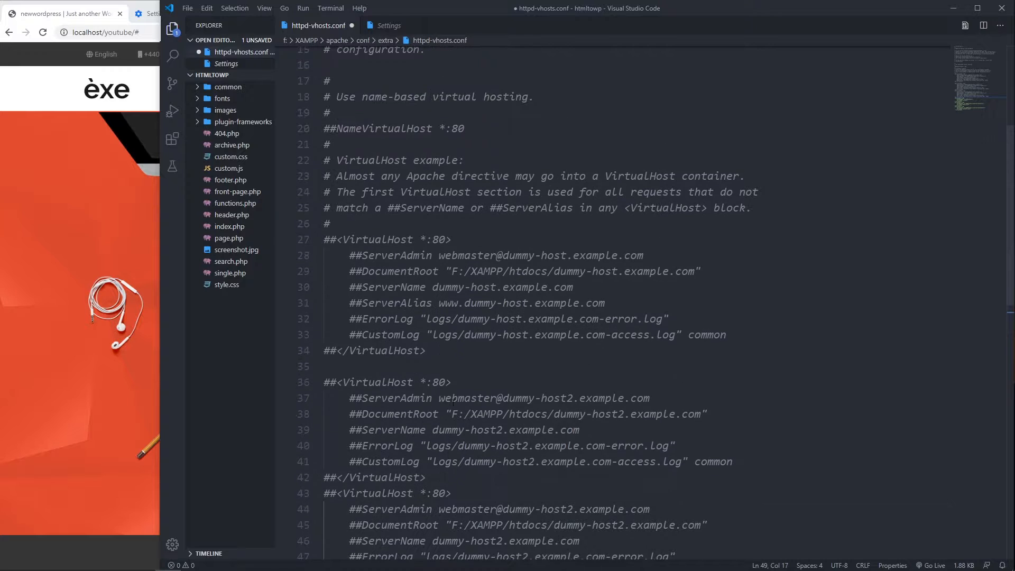
pyautogui.scroll(-3)
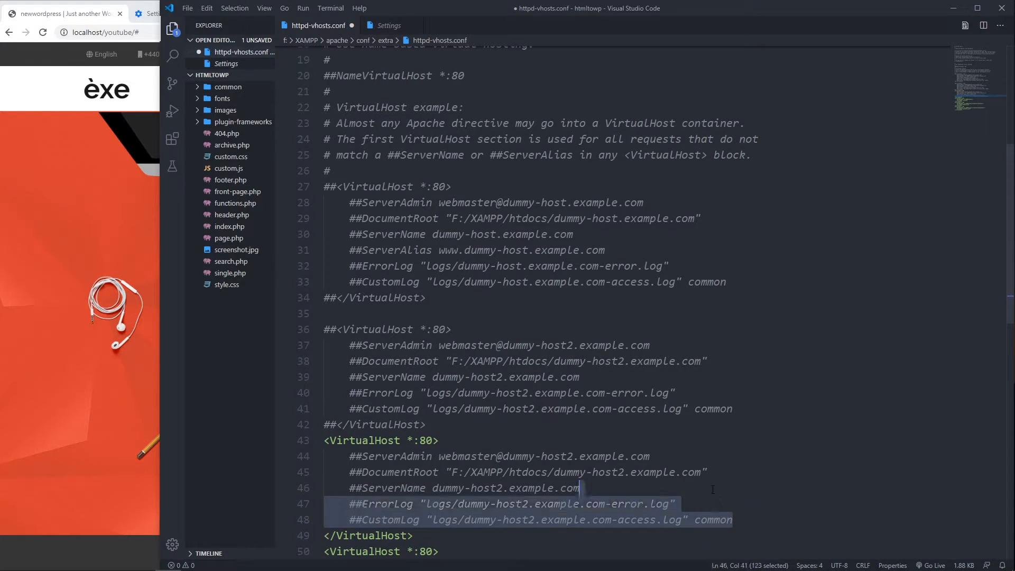
pyautogui.press('Delete')
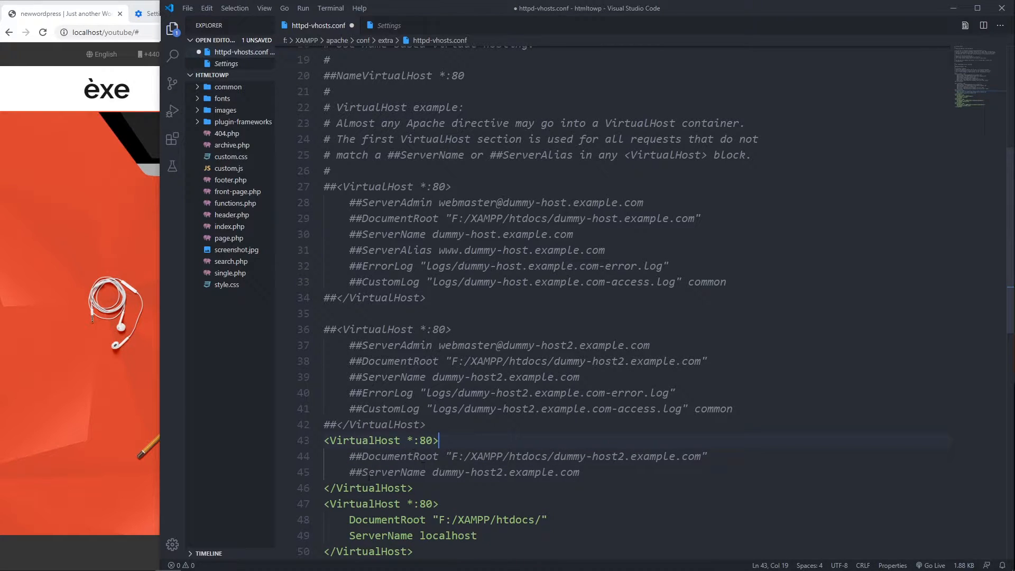
pyautogui.doubleClick(398, 456)
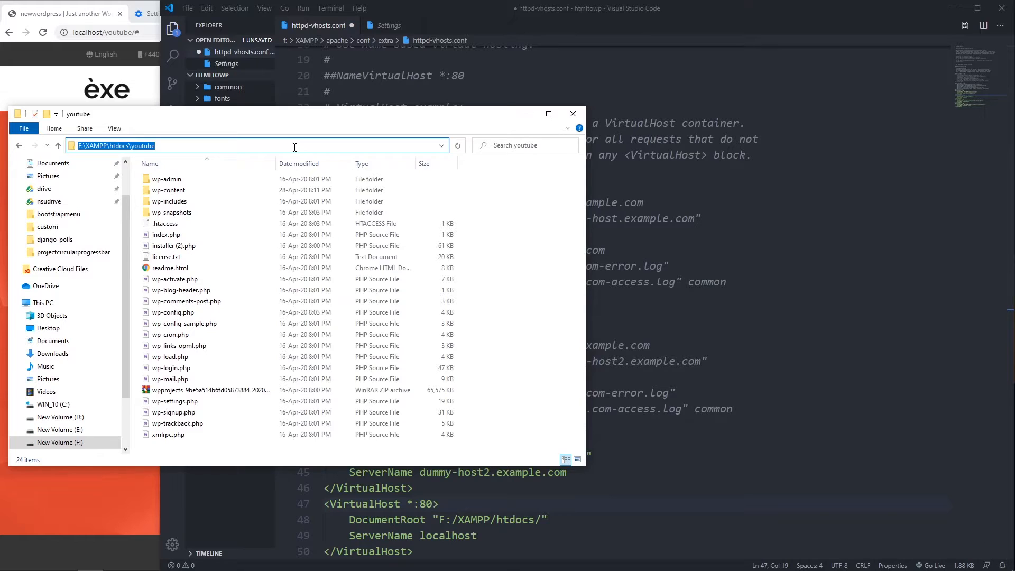
# - Paste the F:\XAMPP\htdocs\youtube path from File Explorer into DocumentRoot
pyautogui.click(572, 113)
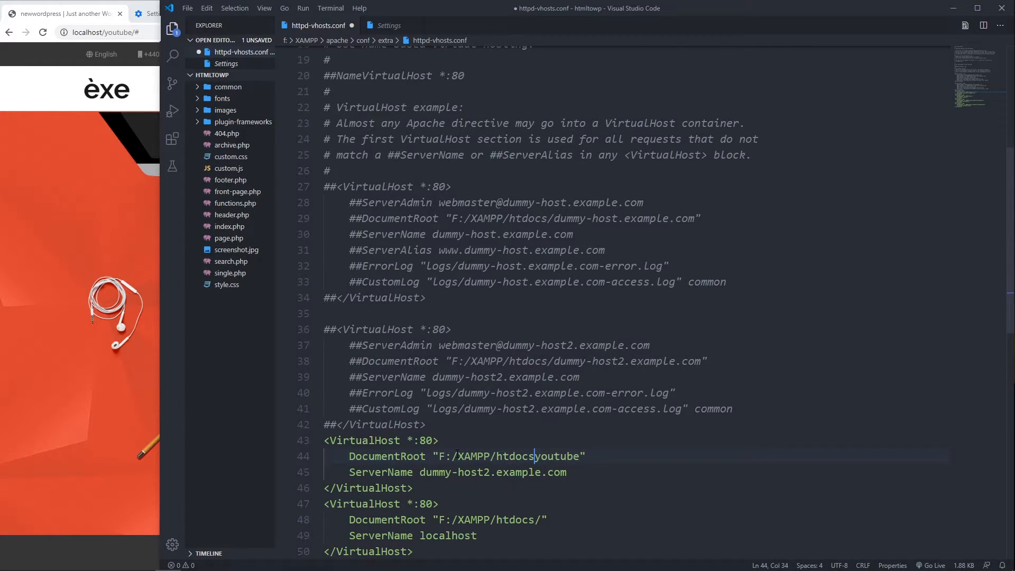
# - Fix the DocumentRoot slash and set the ServerName to youtube.yt
pyautogui.write('/')
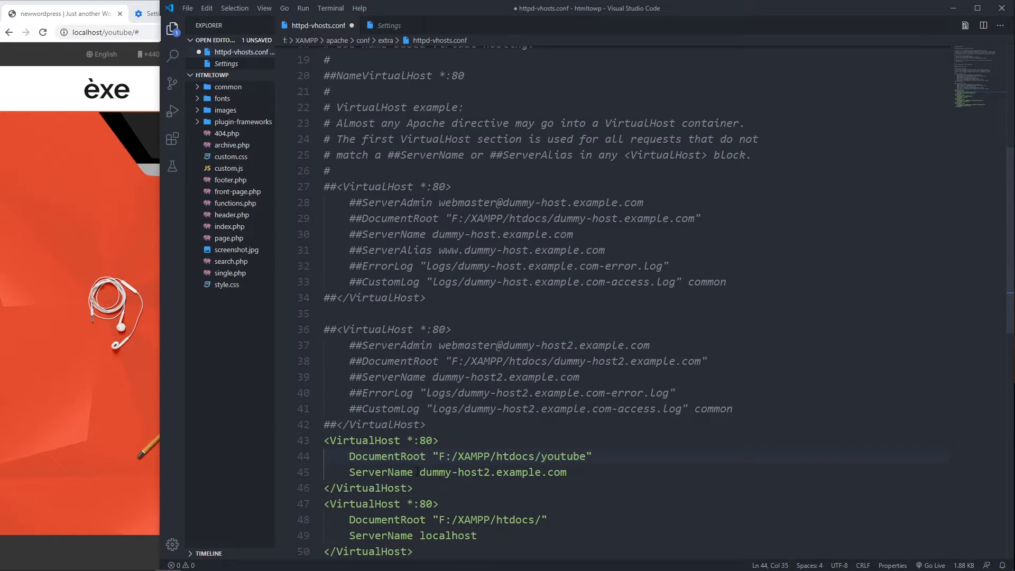
pyautogui.doubleClick(491, 472)
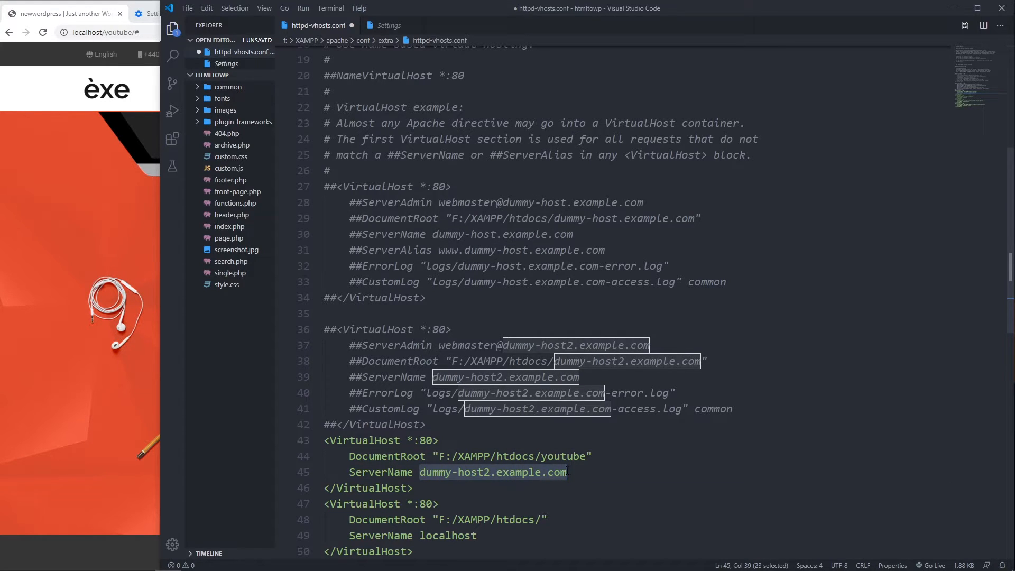
pyautogui.write('youtbe')
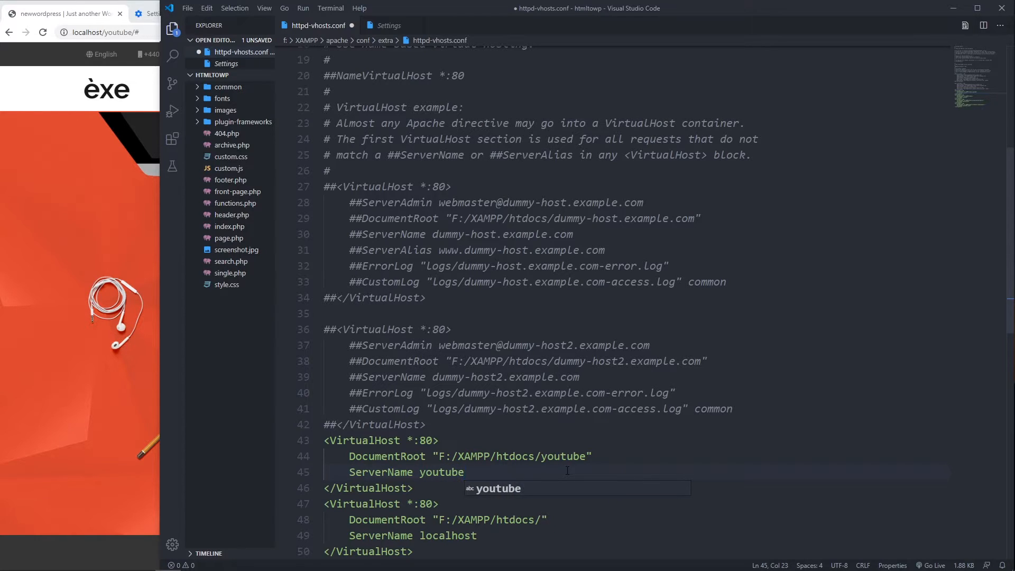
pyautogui.write('.yt')
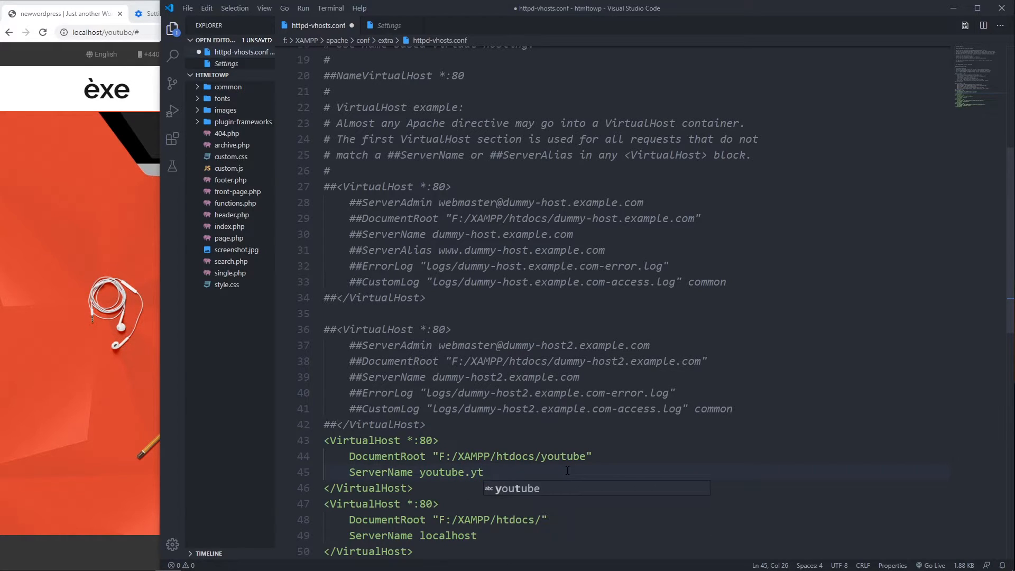
pyautogui.click(414, 487)
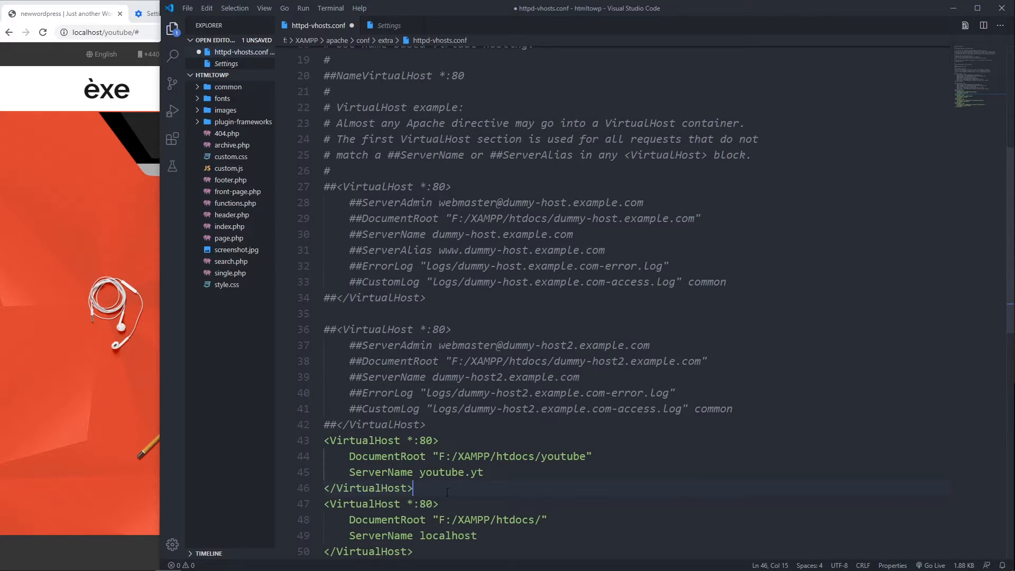
# - Hide the sidebar and bring Chrome showing localhost/youtube to the front
pyautogui.scroll(-3)
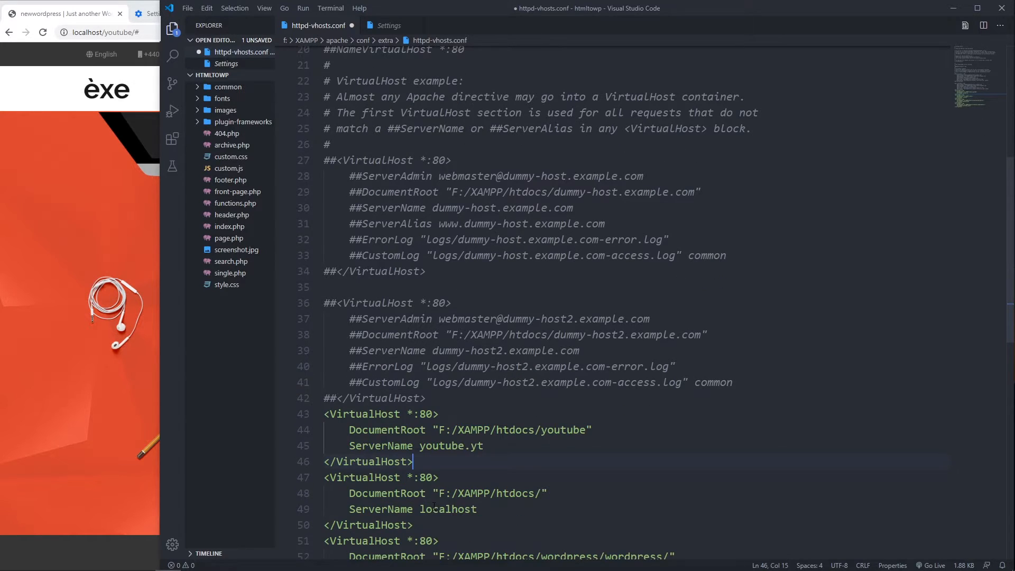
pyautogui.click(172, 29)
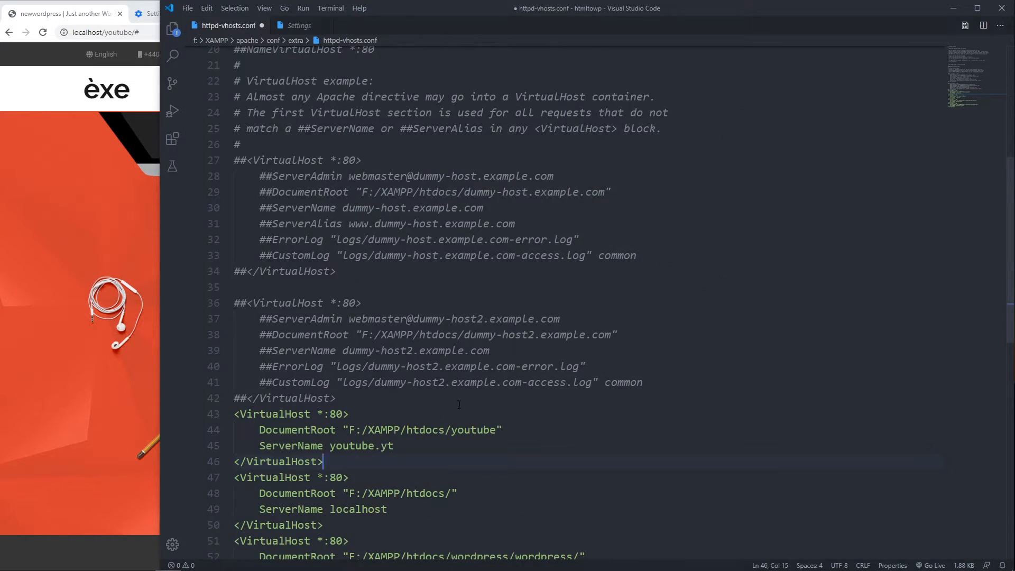
pyautogui.click(187, 9)
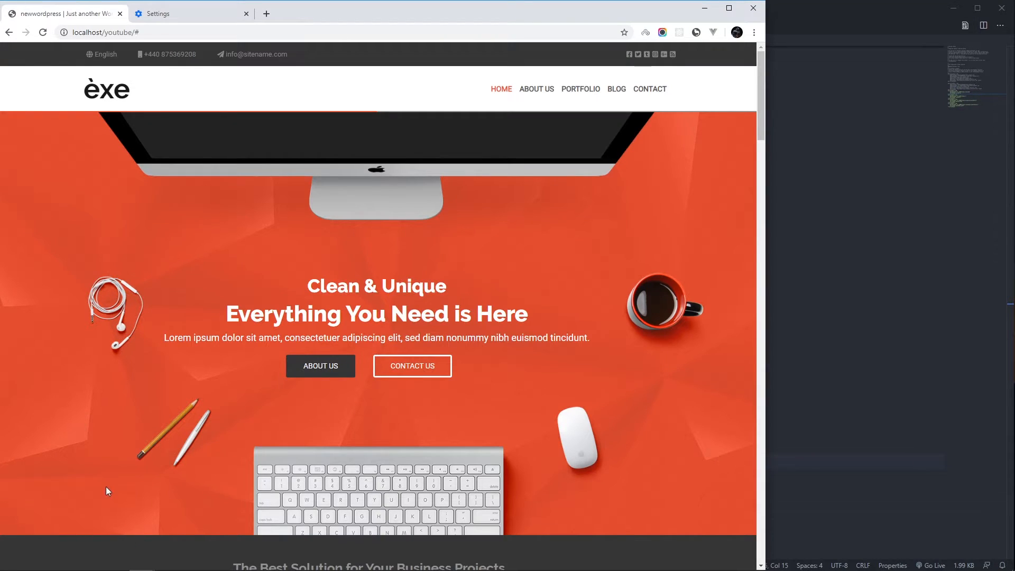
# - Find Notepad through Start menu search and run it as administrator
pyautogui.click(37, 560)
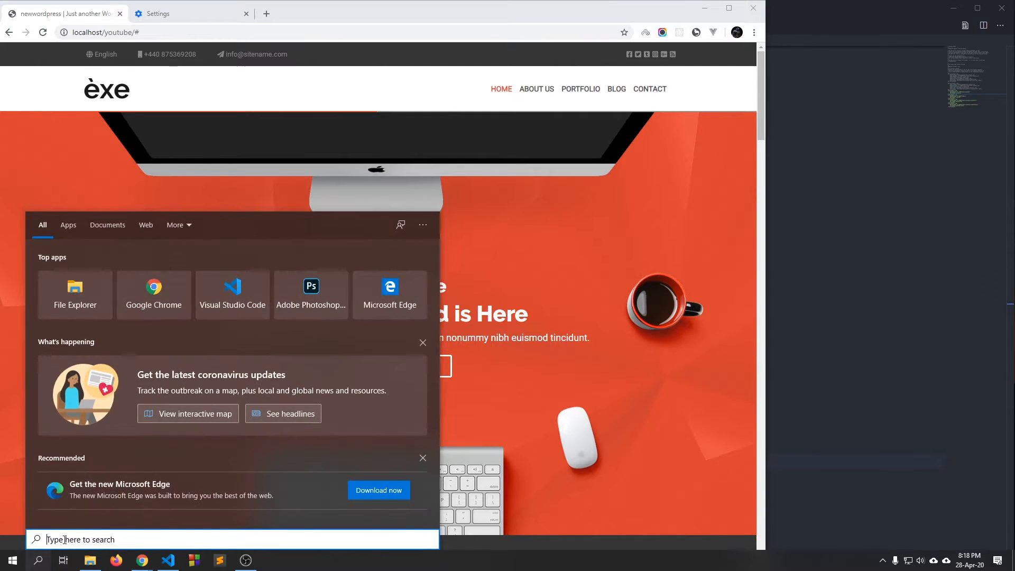
pyautogui.write('notepad')
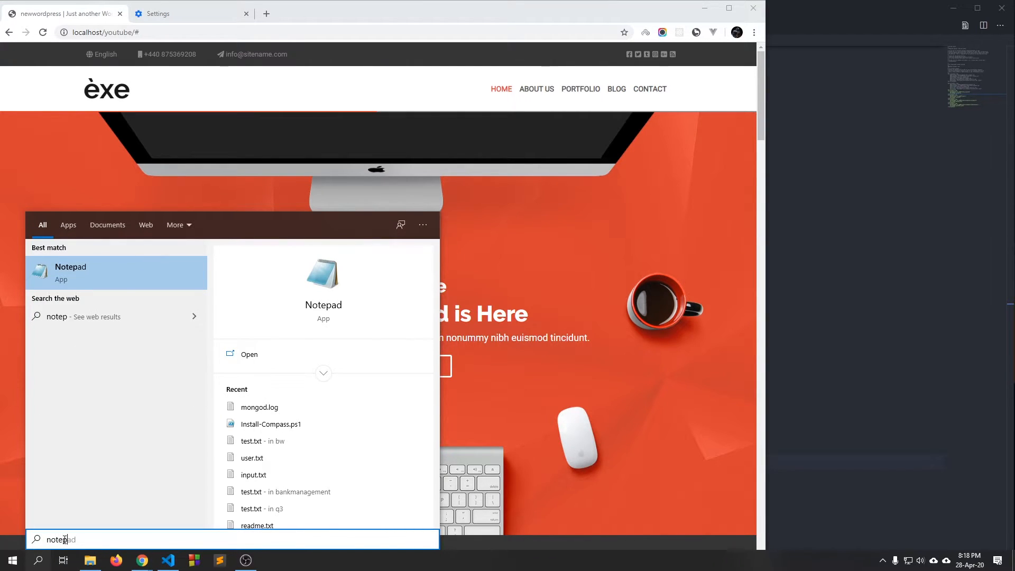
pyautogui.write('ad')
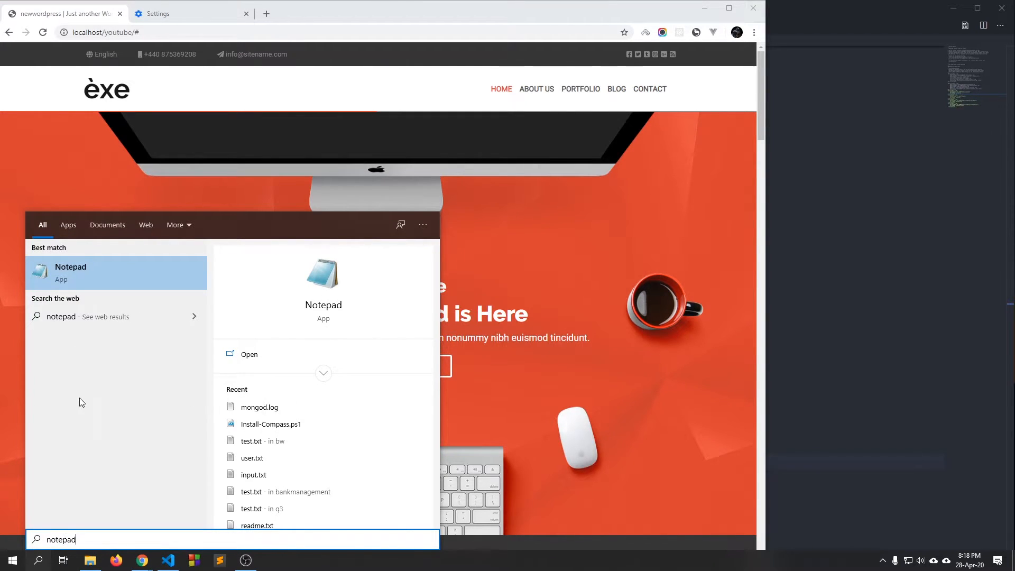
pyautogui.rightClick(116, 272)
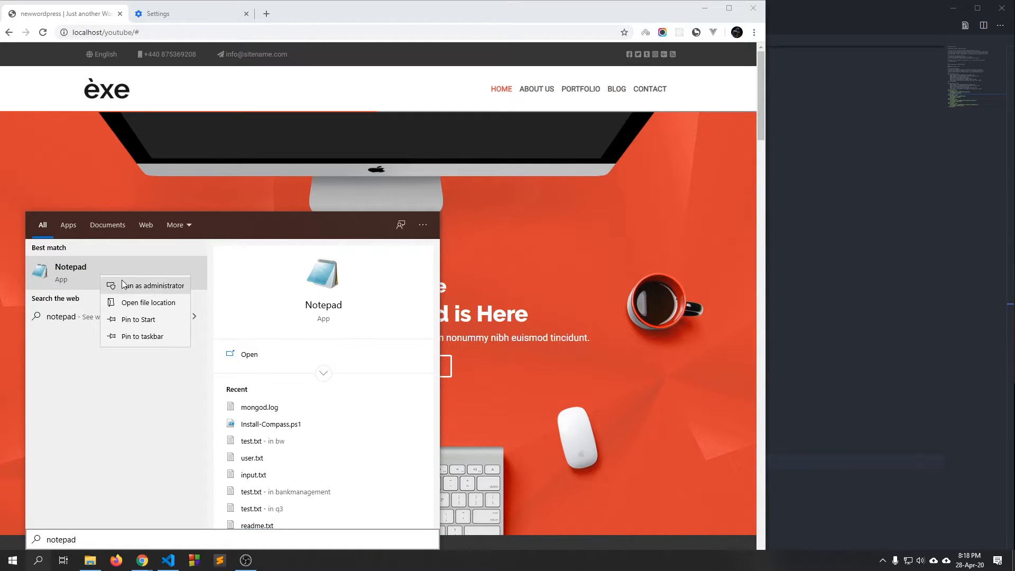
pyautogui.click(248, 354)
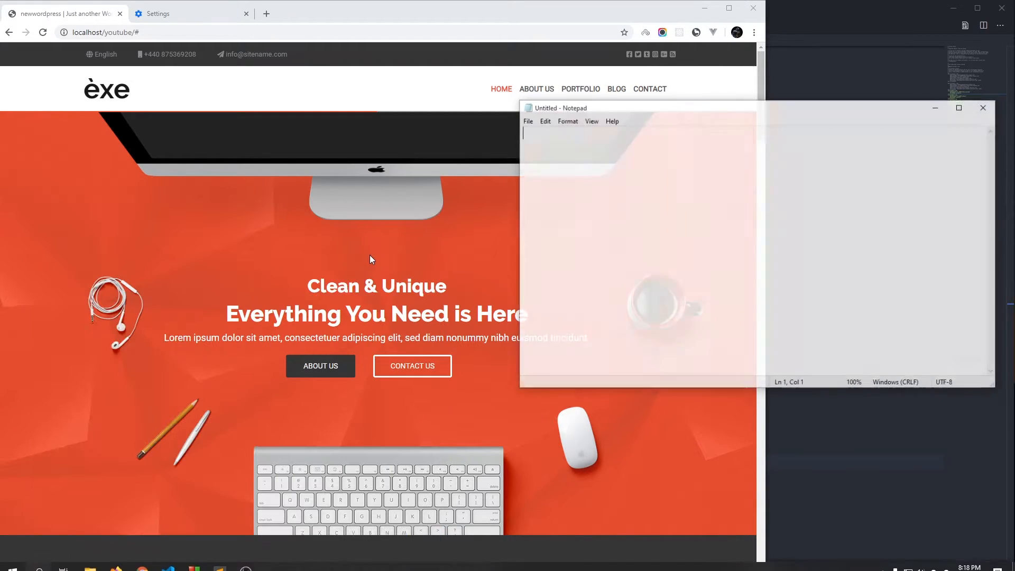
# - Open the hosts file from C:\Windows\System32\drivers\etc in Notepad
pyautogui.click(528, 120)
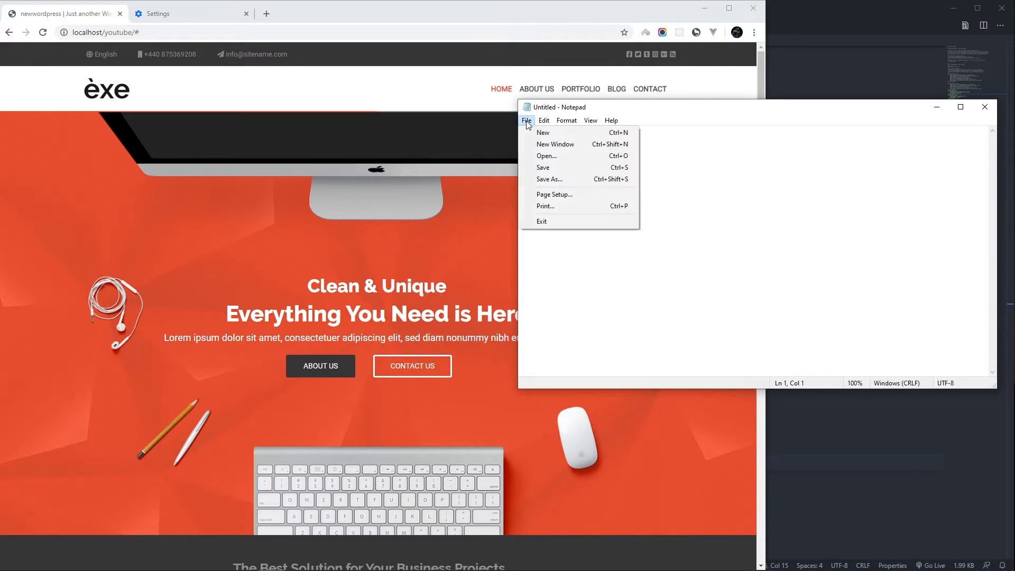
pyautogui.click(546, 156)
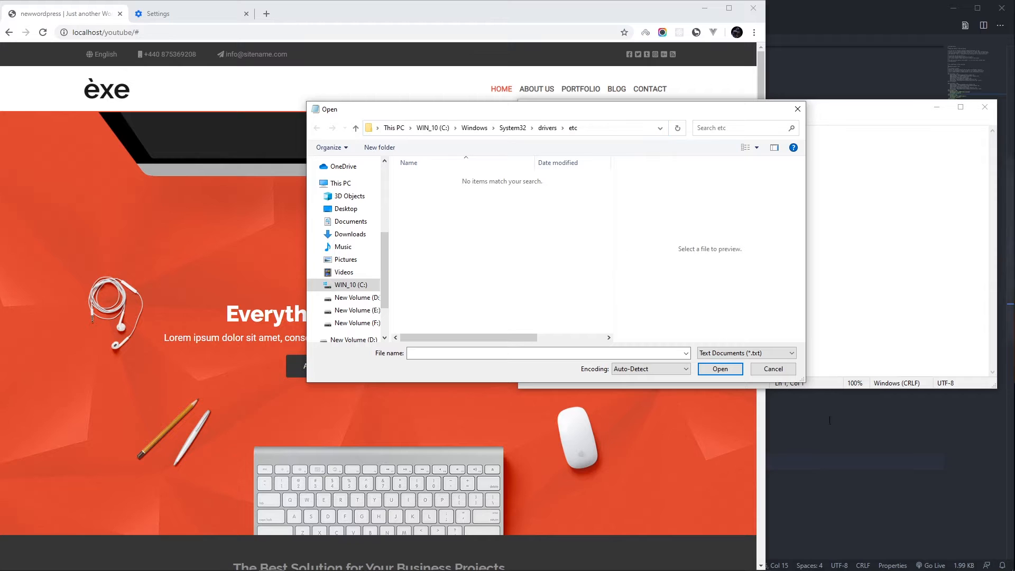
pyautogui.click(745, 353)
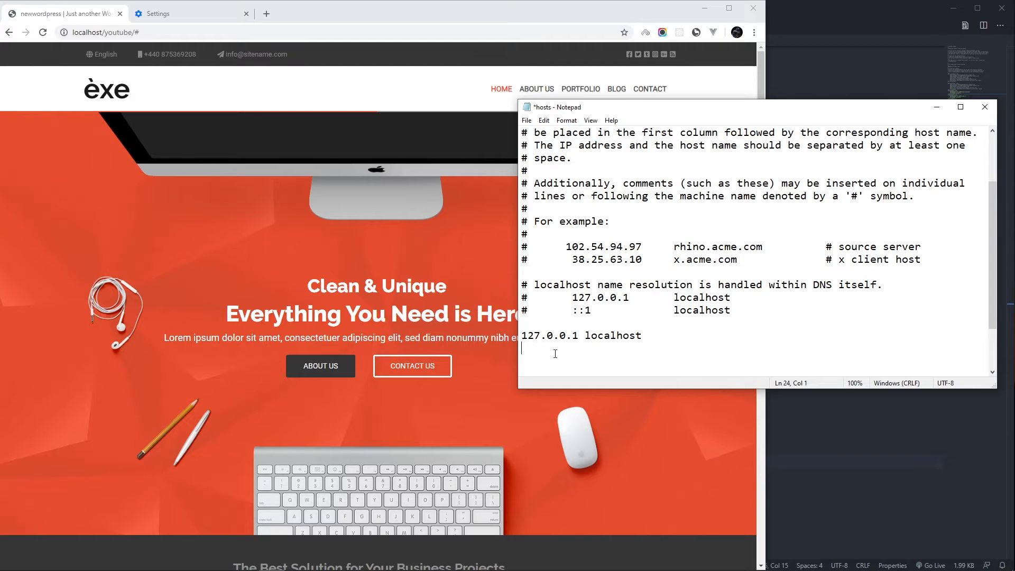
# - Add '127.0.0.1 youtube.yt' to the hosts file, save, and close Notepad
pyautogui.write('127.')
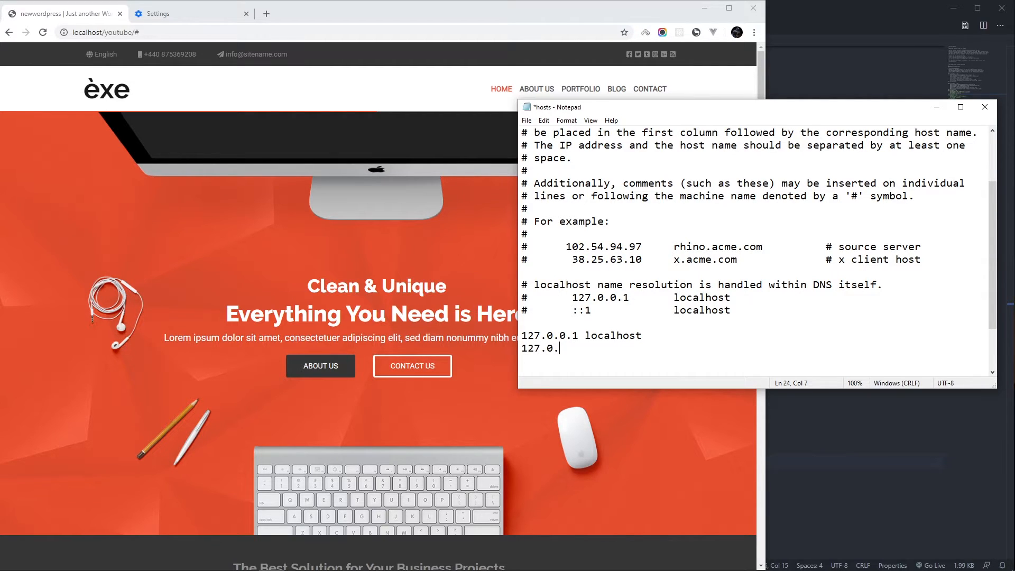
pyautogui.write('0.1')
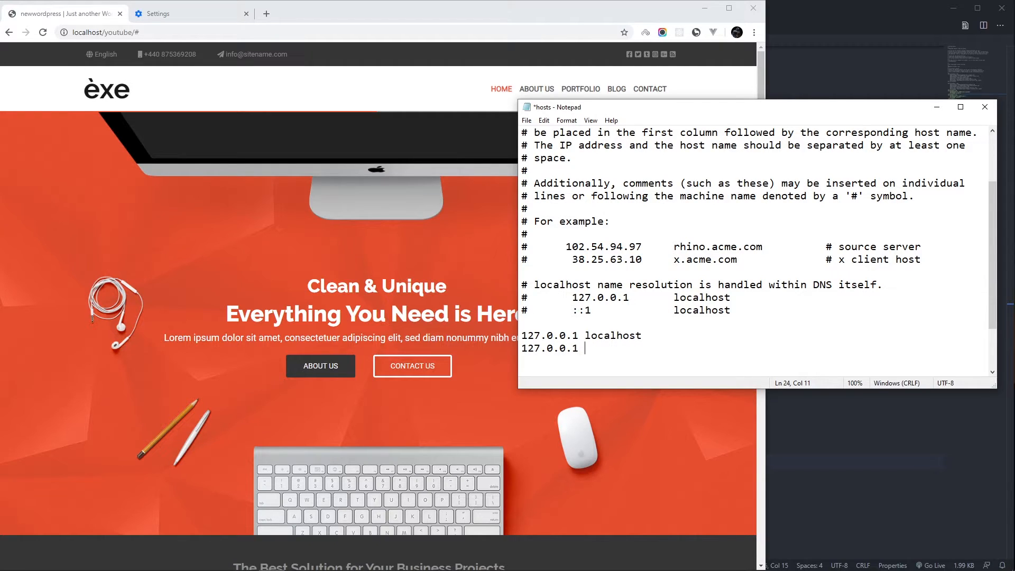
pyautogui.write('youtube.yt')
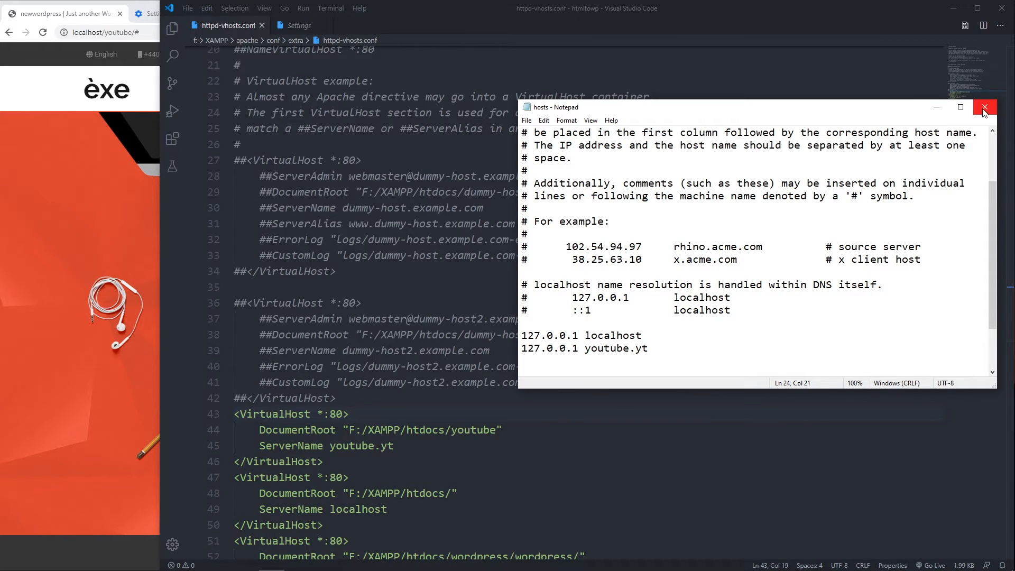
pyautogui.click(984, 107)
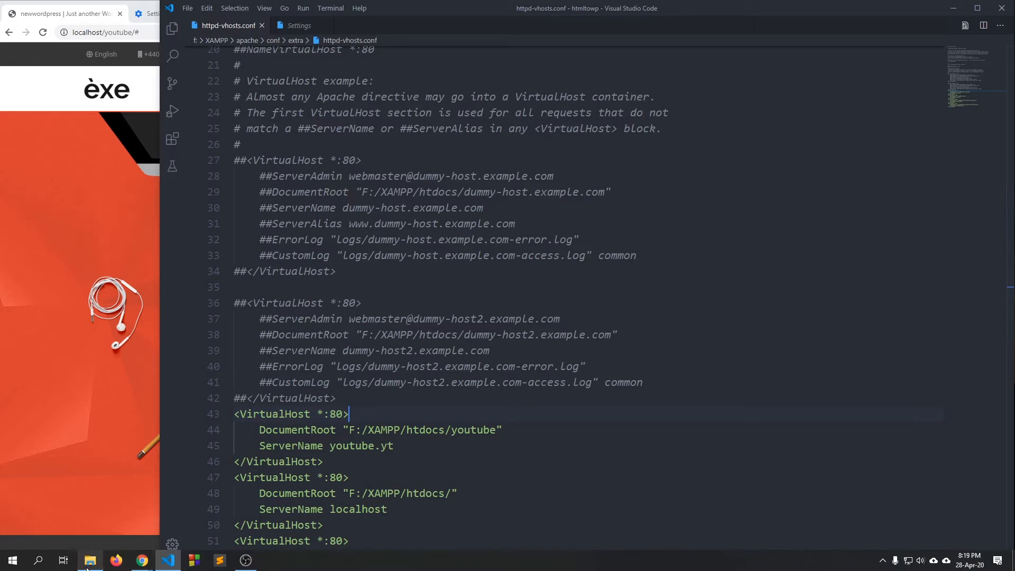
# - Launch XAMPP Control Panel and stop Apache and MySQL
pyautogui.click(37, 560)
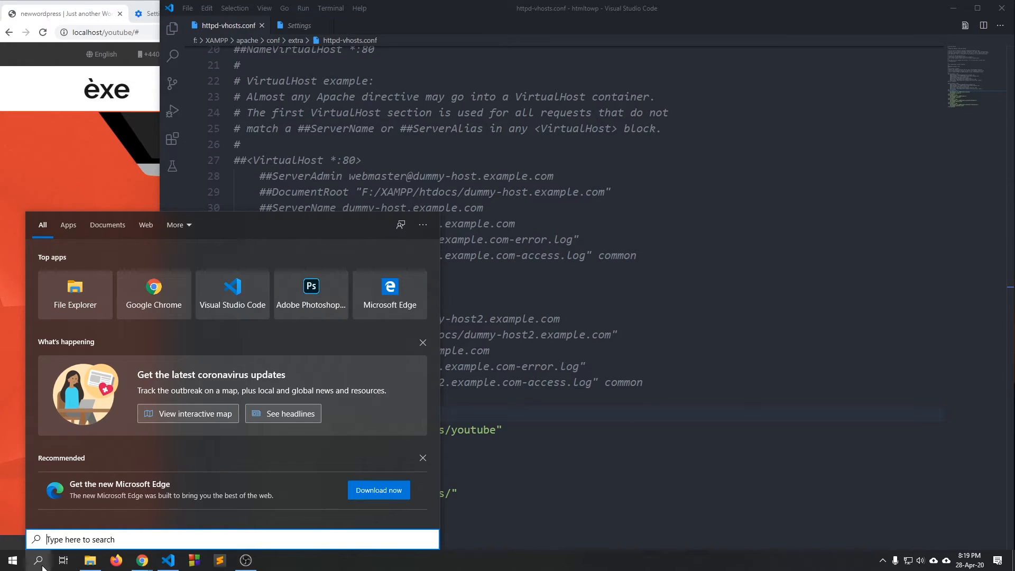
pyautogui.write('xampp')
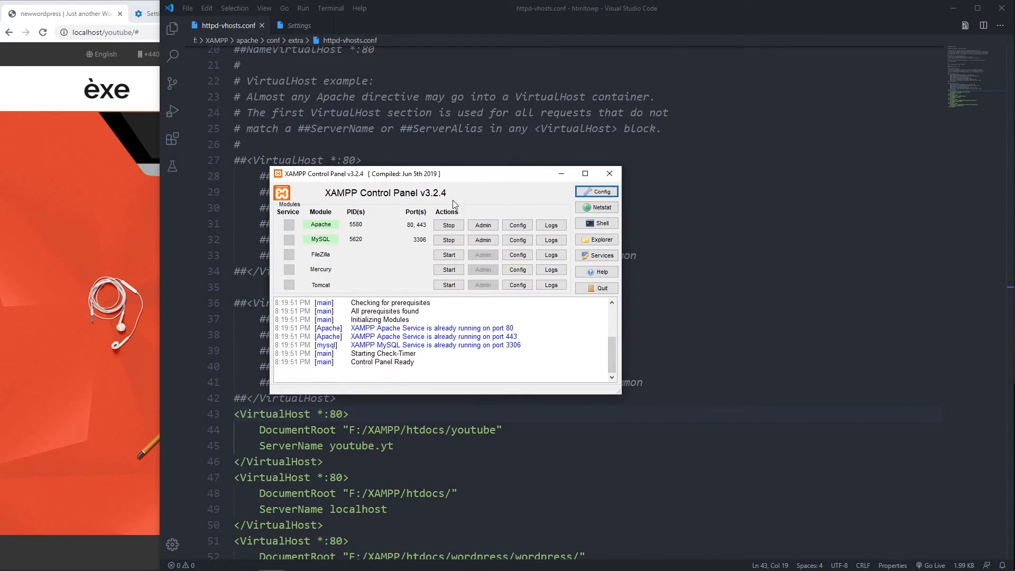
pyautogui.click(447, 240)
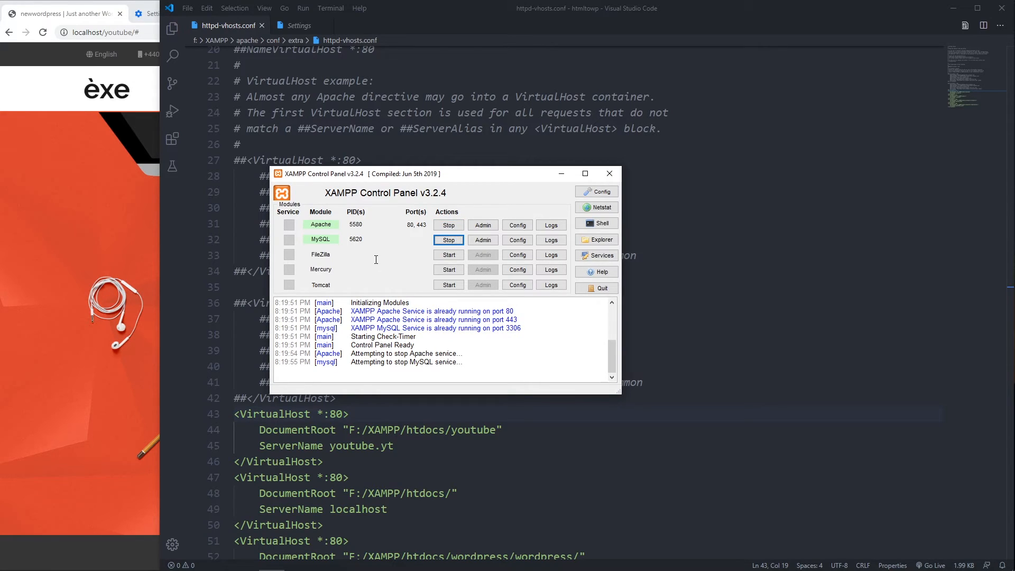
pyautogui.click(448, 240)
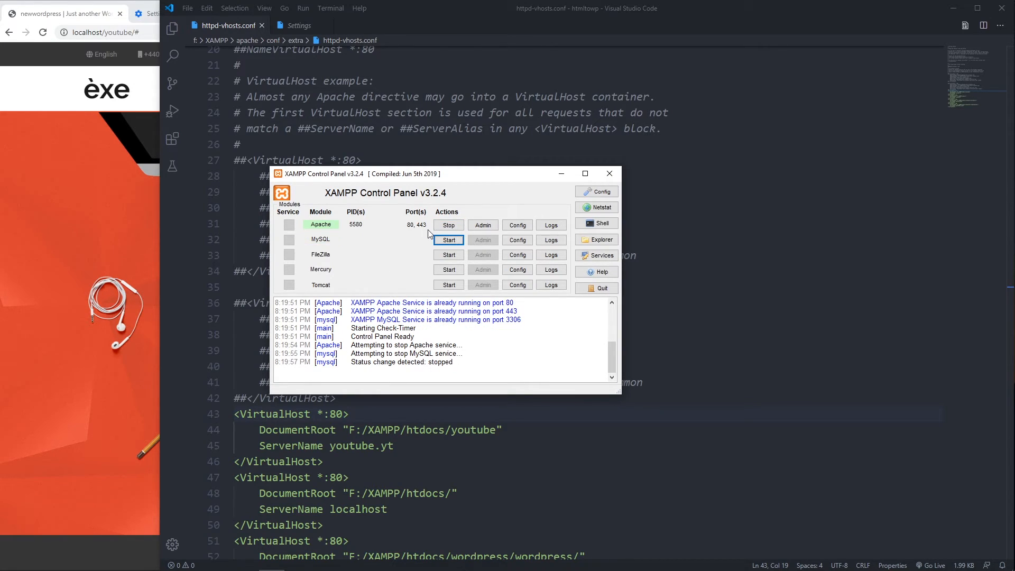
# - Start Apache and MySQL again and load youtube.yt in Chrome
pyautogui.click(449, 225)
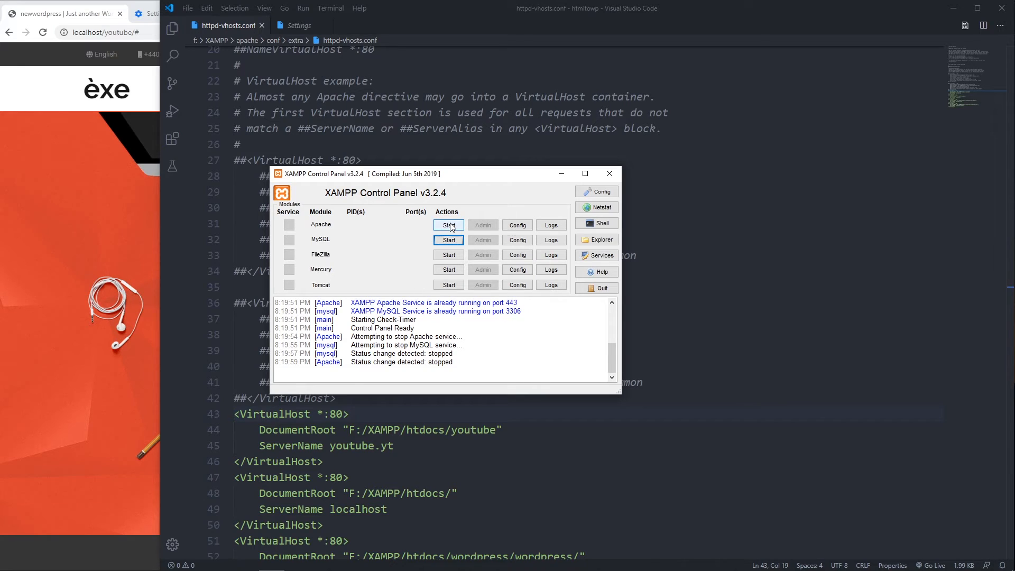
pyautogui.click(447, 225)
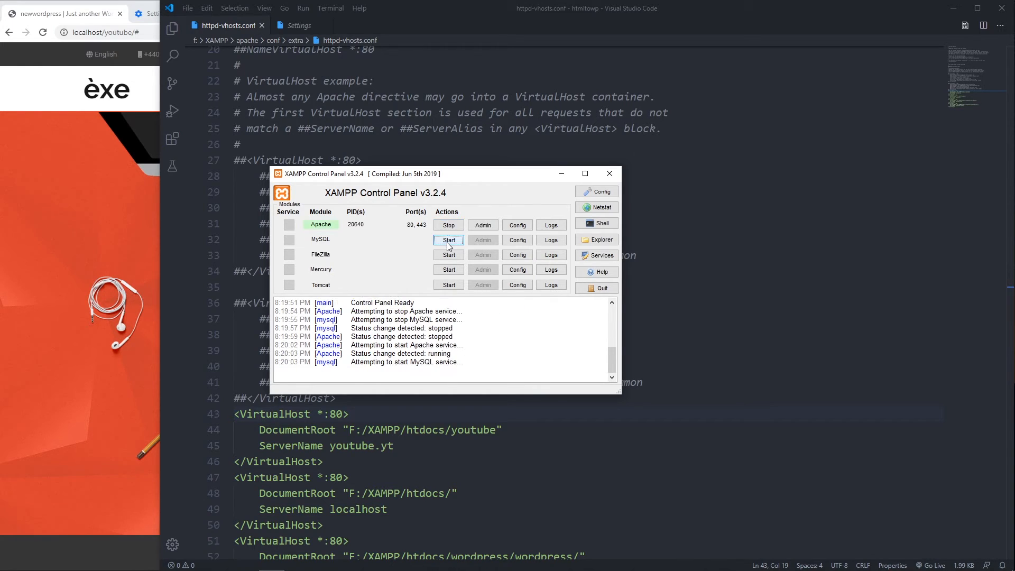
pyautogui.click(447, 239)
pyautogui.write('yo')
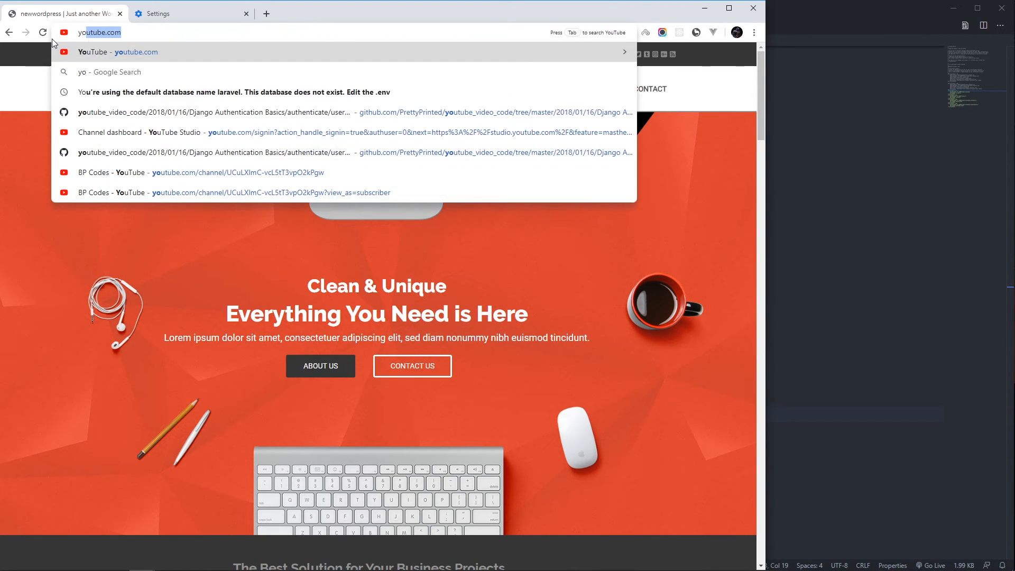
pyautogui.press('Return')
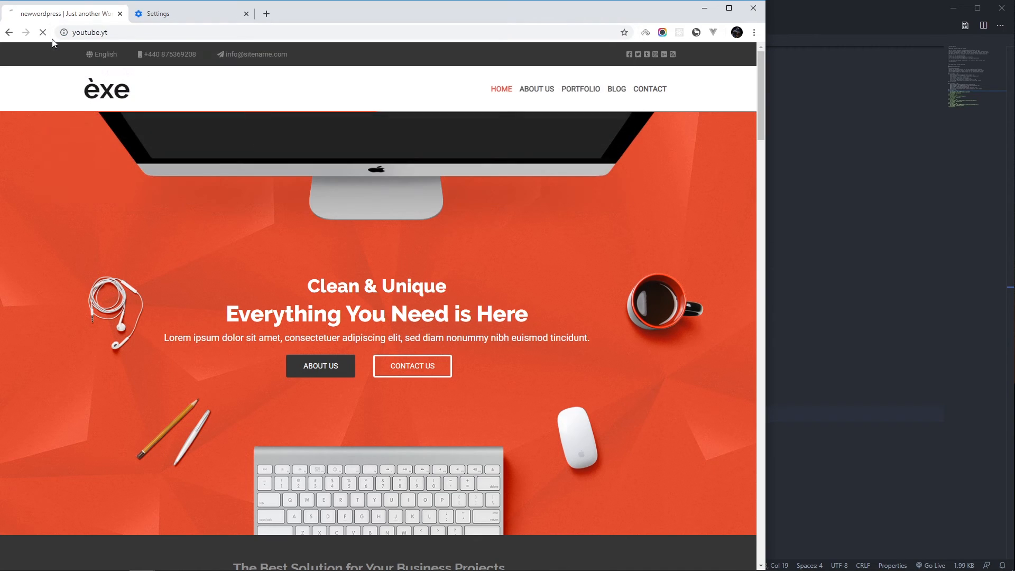